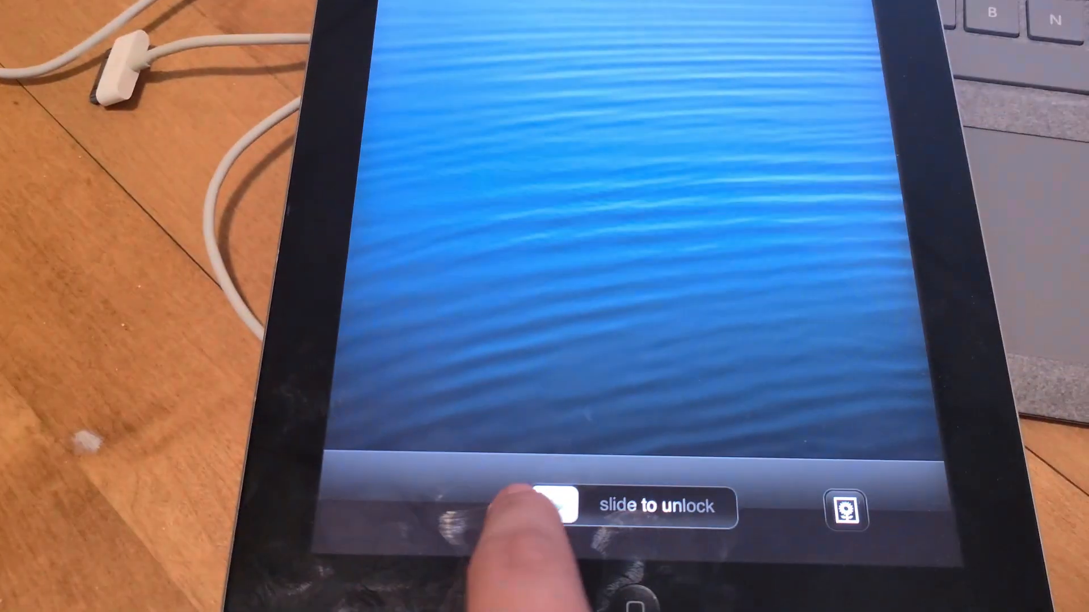
Slide the unlock slider to reveal the home screen with Cydia and Activator.
drag(542, 506, 763, 506)
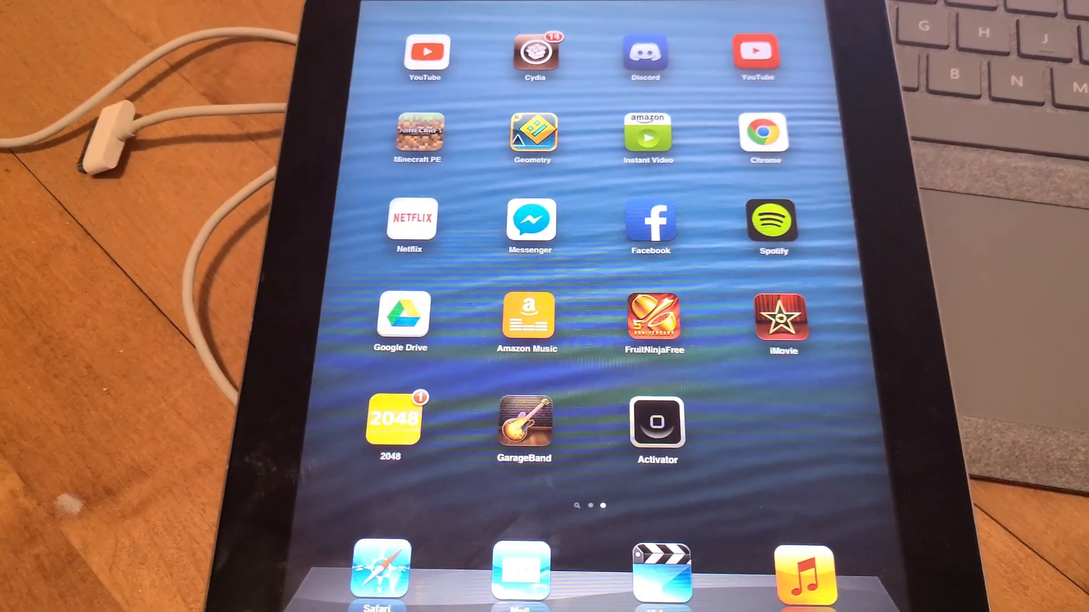